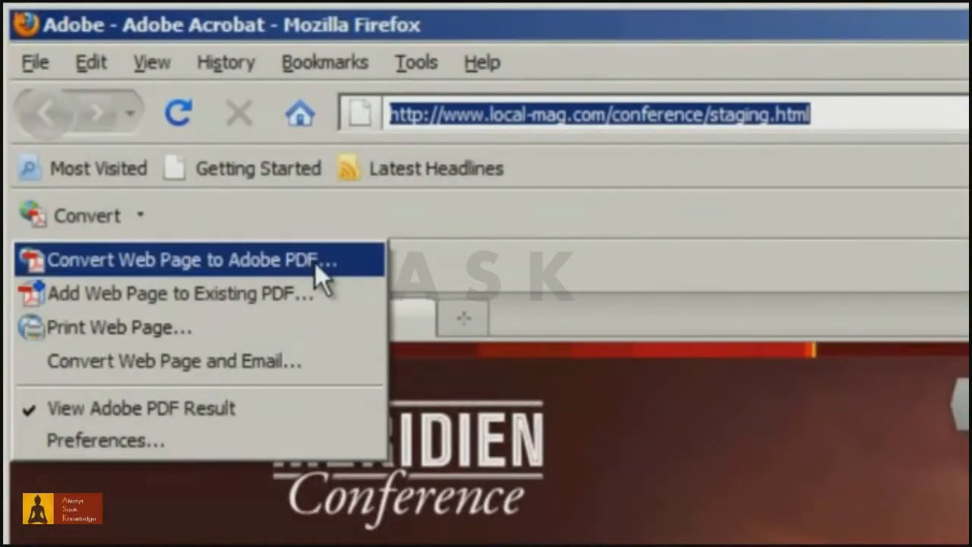
{"action": "mouse_move", "coordinate": [342, 296]}
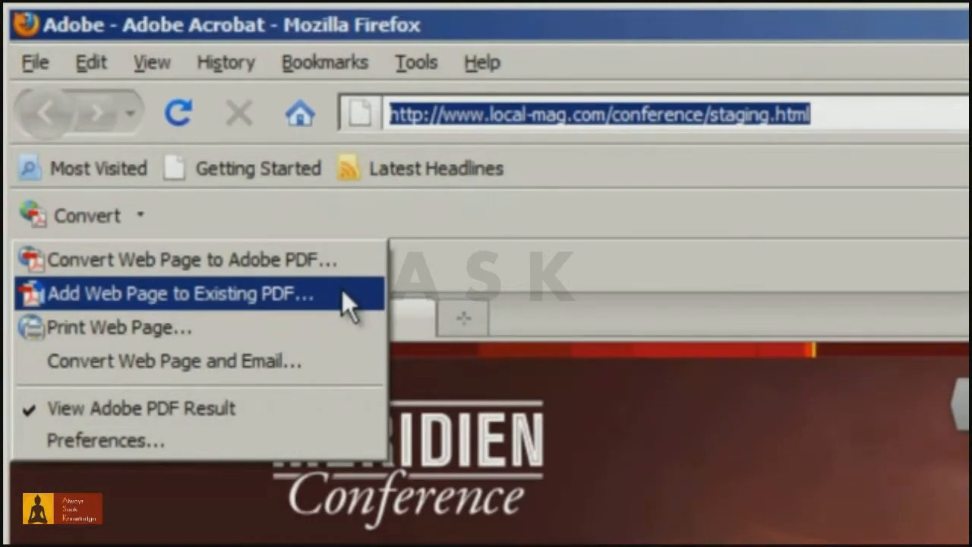
{"action": "mouse_move", "coordinate": [350, 337]}
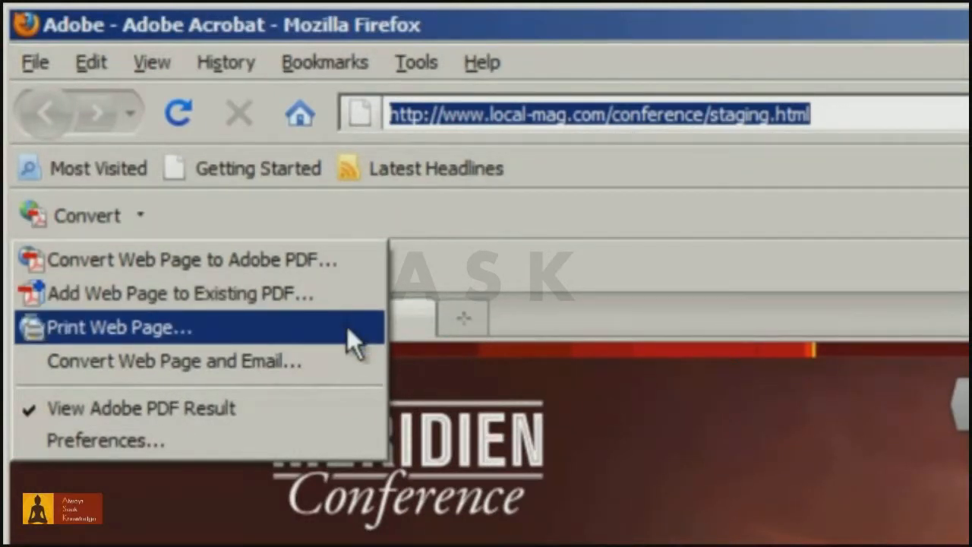
{"action": "mouse_move", "coordinate": [361, 369]}
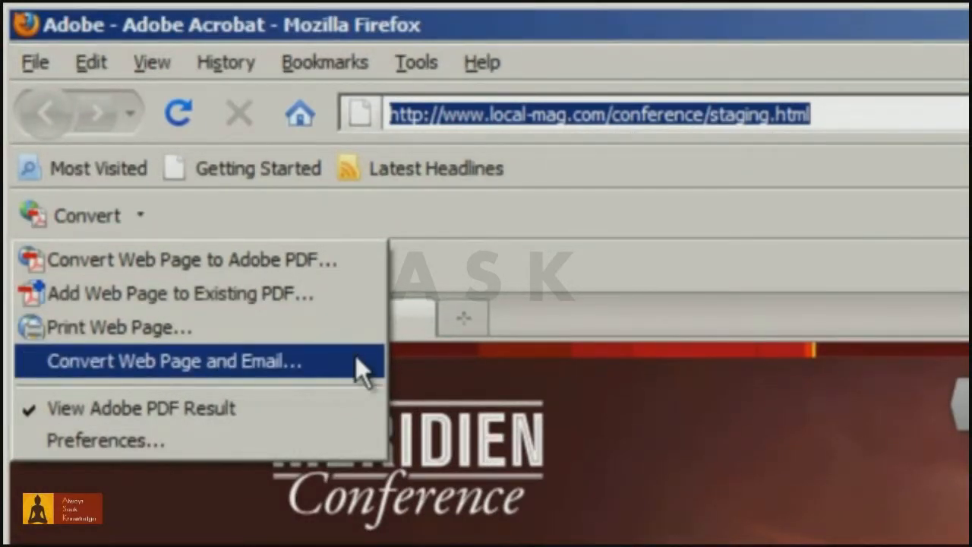
{"action": "mouse_move", "coordinate": [584, 261]}
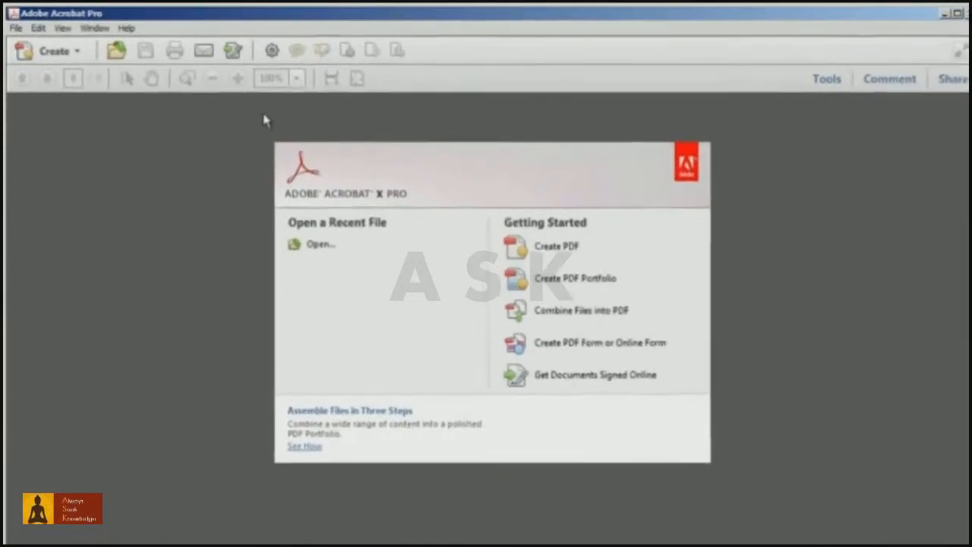
Begin a PDF from Web Page with the conference staging.html URL entered.
{"action": "left_click", "coordinate": [55, 51]}
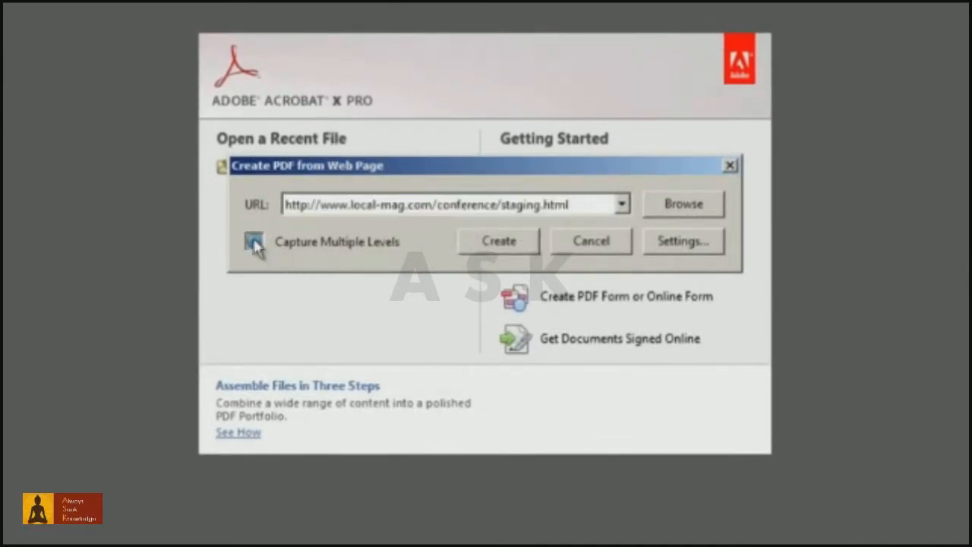
Review Capture Multiple Levels at 1 level and the General conversion settings, then create the PDF.
{"action": "left_click", "coordinate": [255, 241]}
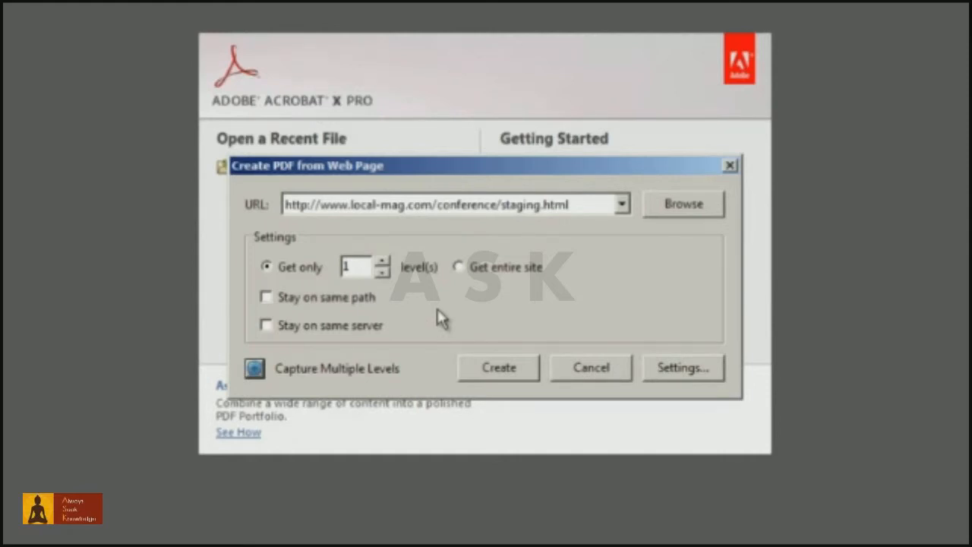
{"action": "mouse_move", "coordinate": [676, 377]}
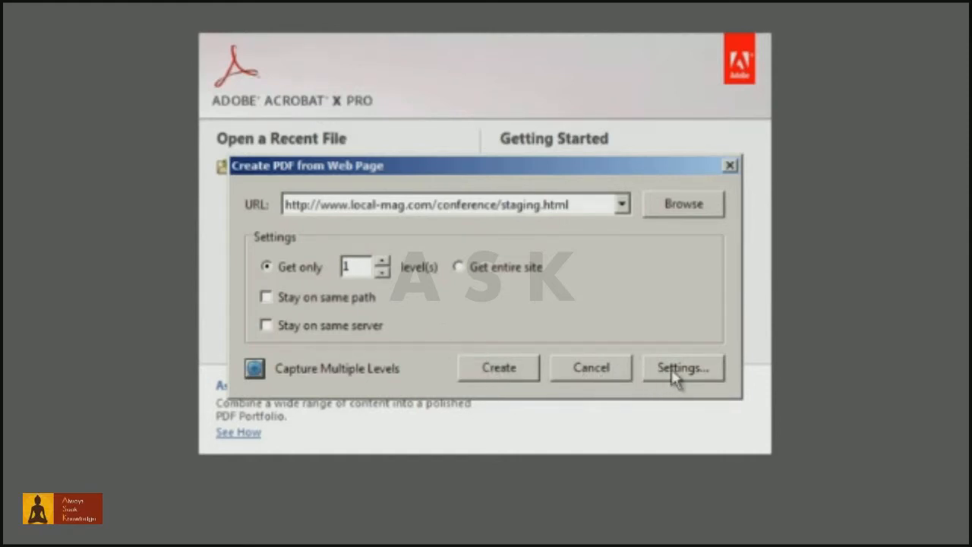
{"action": "left_click", "coordinate": [681, 368]}
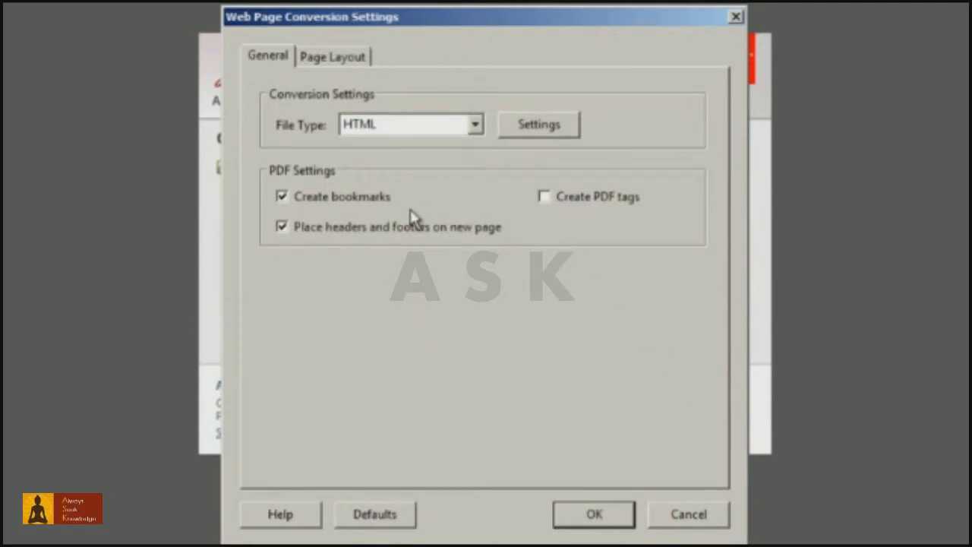
{"action": "mouse_move", "coordinate": [509, 243]}
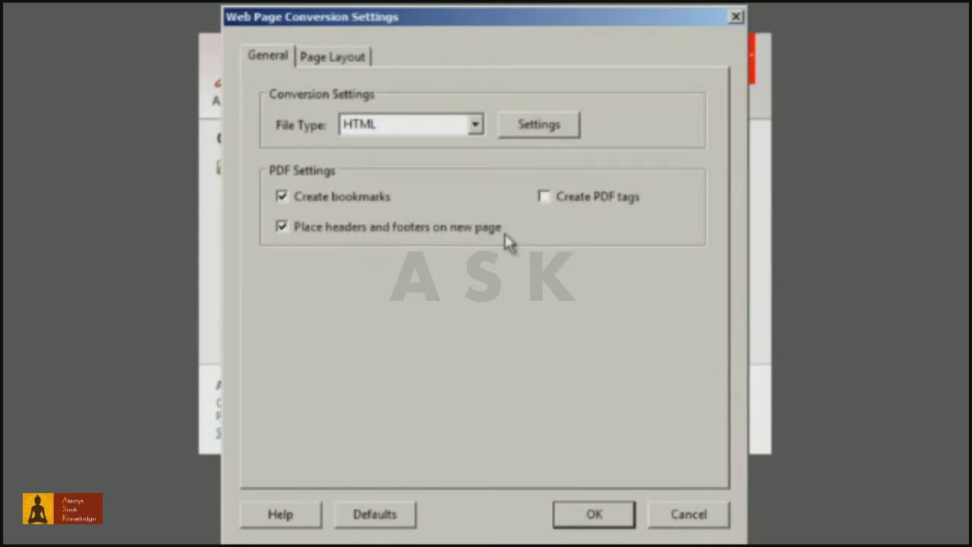
{"action": "mouse_move", "coordinate": [528, 272]}
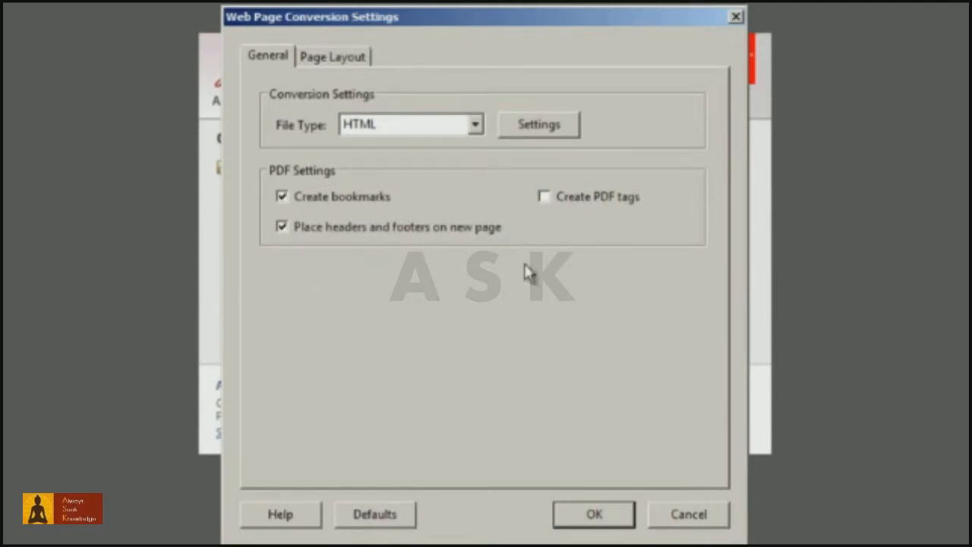
{"action": "left_click", "coordinate": [592, 513]}
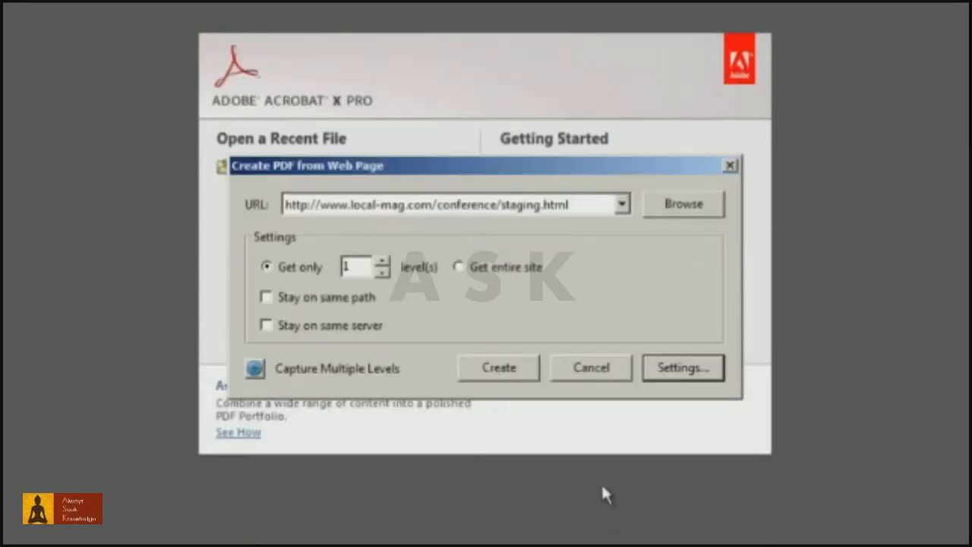
{"action": "left_click", "coordinate": [498, 367]}
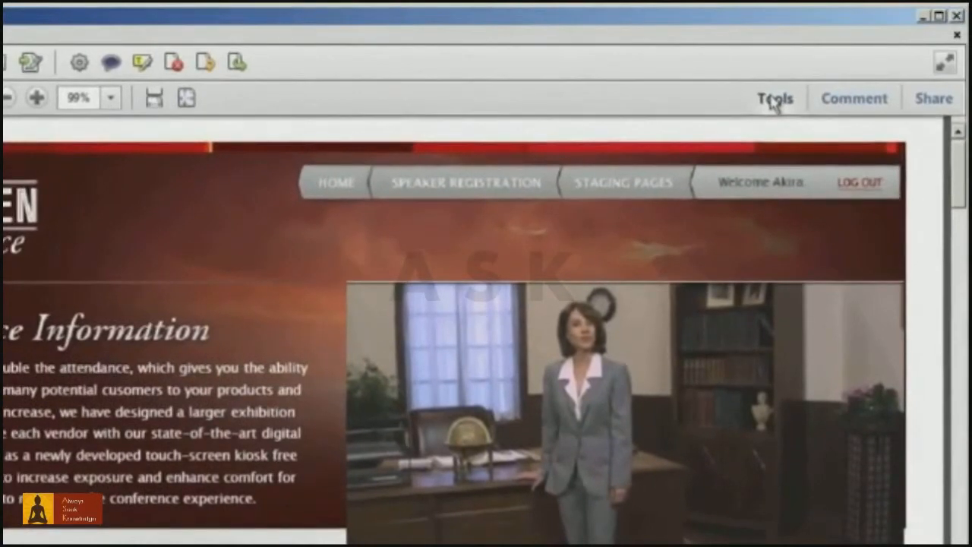
Show the Tools pane beside the converted staging page PDF.
{"action": "left_click", "coordinate": [775, 98]}
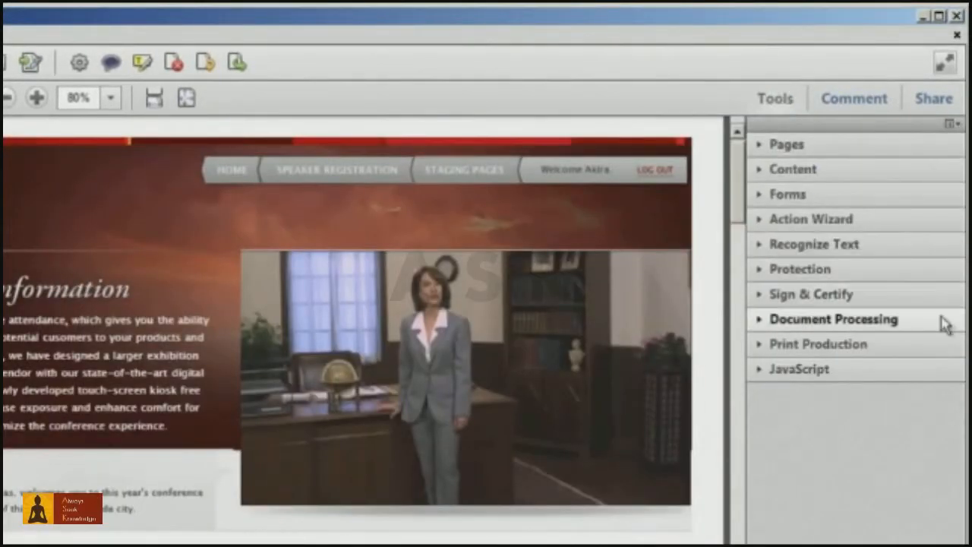
Show Web Capture Page Info for the converted page via Document Processing.
{"action": "left_click", "coordinate": [832, 319]}
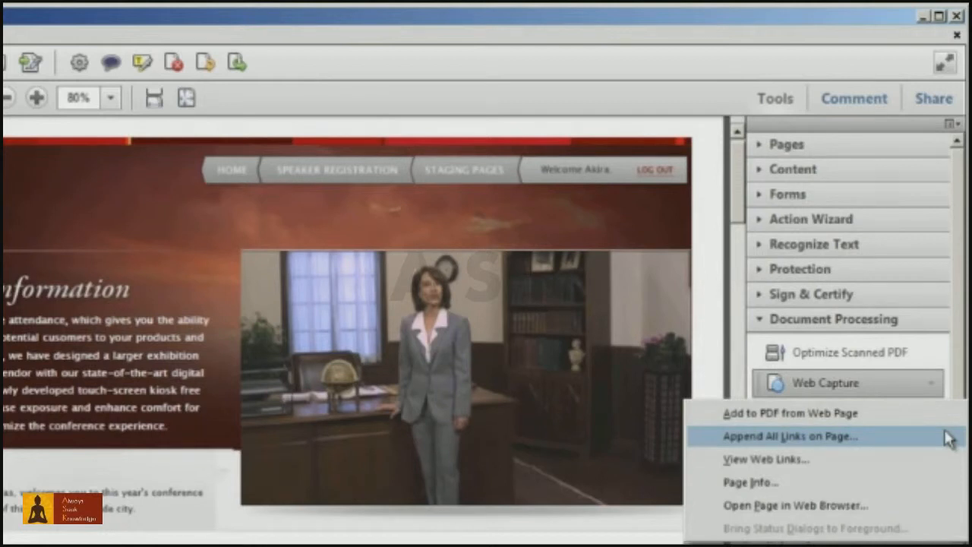
{"action": "mouse_move", "coordinate": [950, 492]}
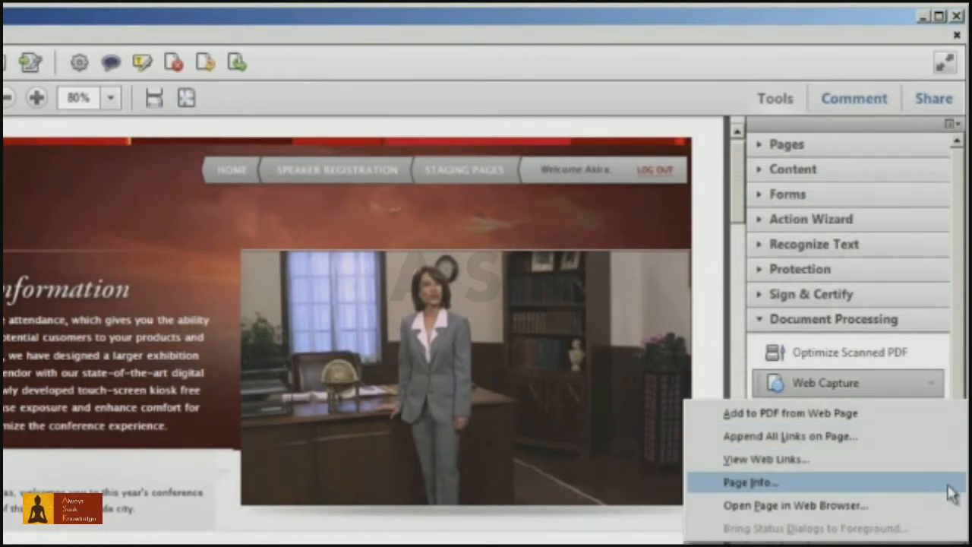
{"action": "left_click", "coordinate": [750, 482]}
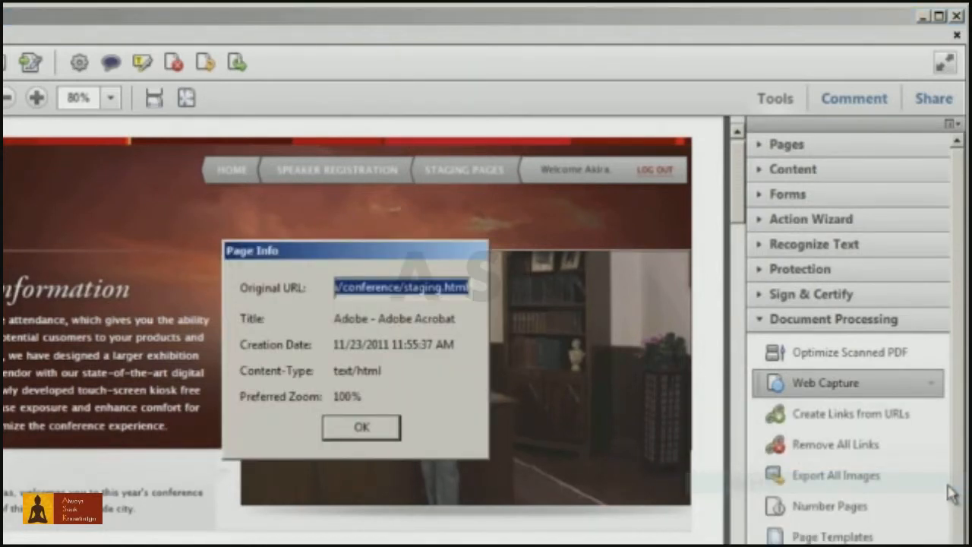